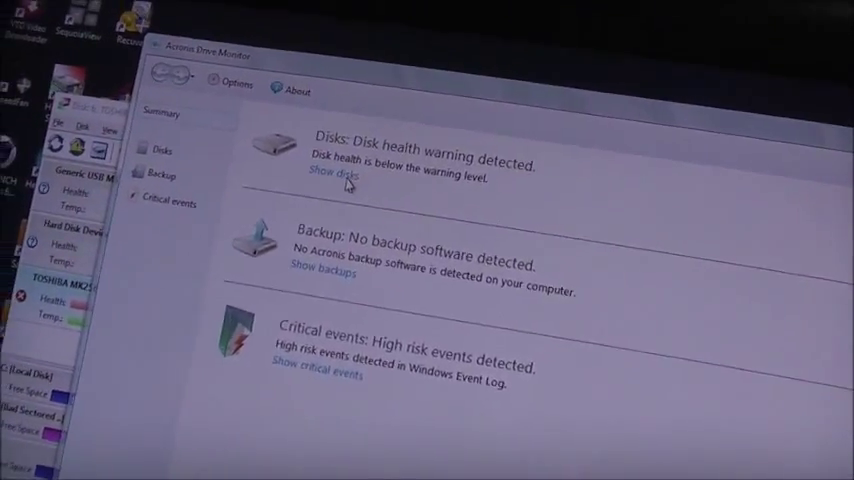
# Show the disks behind the health warning, revealing the S.M.A.R.T. table with Seek Error Rate failing.
pyautogui.click(324, 176)
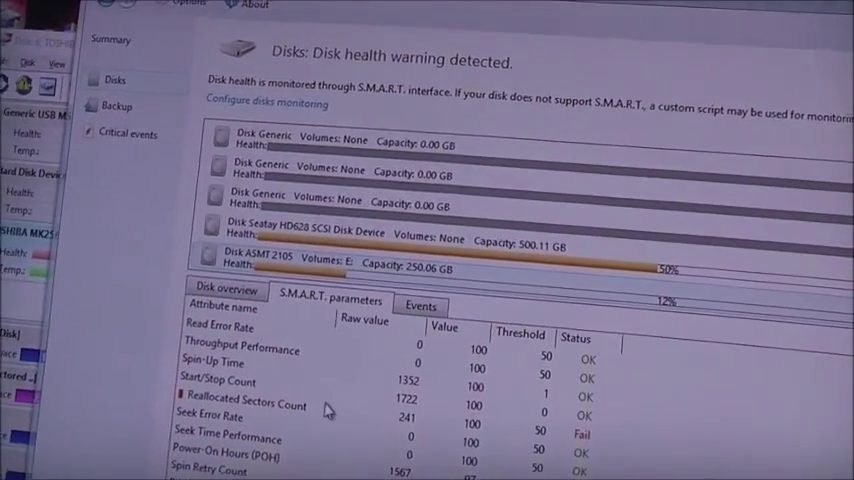
pyautogui.scroll(-3)
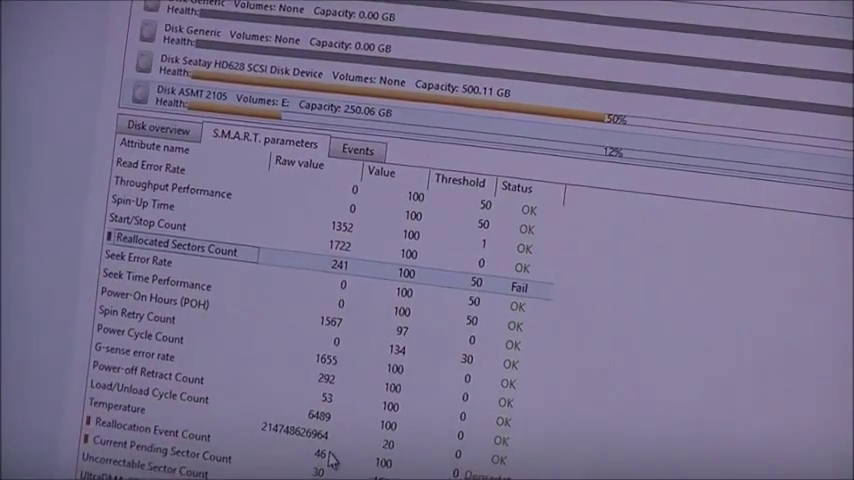